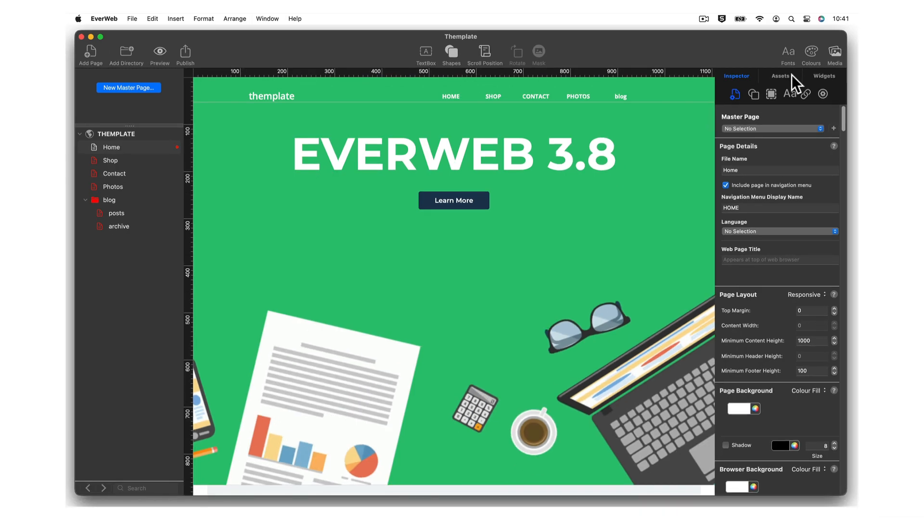
Step: Browse the image assets and add a new asset folder named 'Home Page Assets'
{"action": "left_click", "coordinate": [779, 76]}
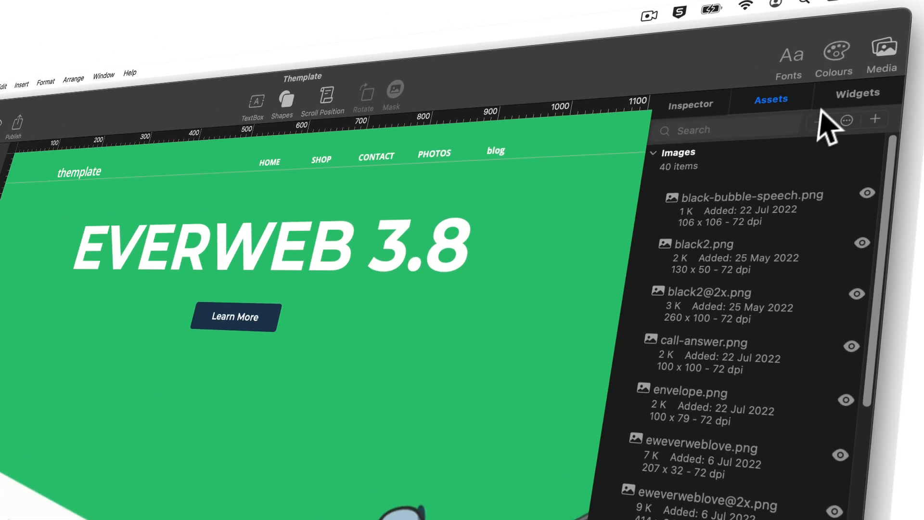
{"action": "left_click", "coordinate": [846, 120]}
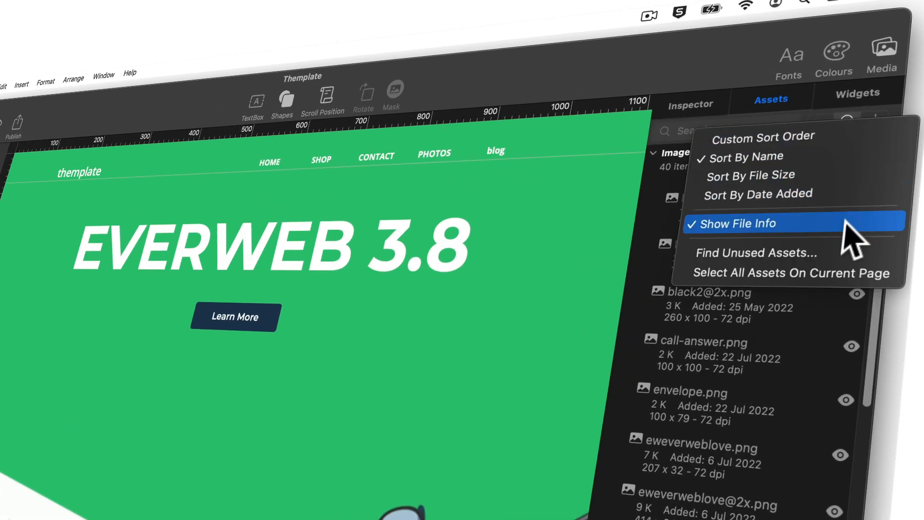
{"action": "left_click", "coordinate": [738, 223]}
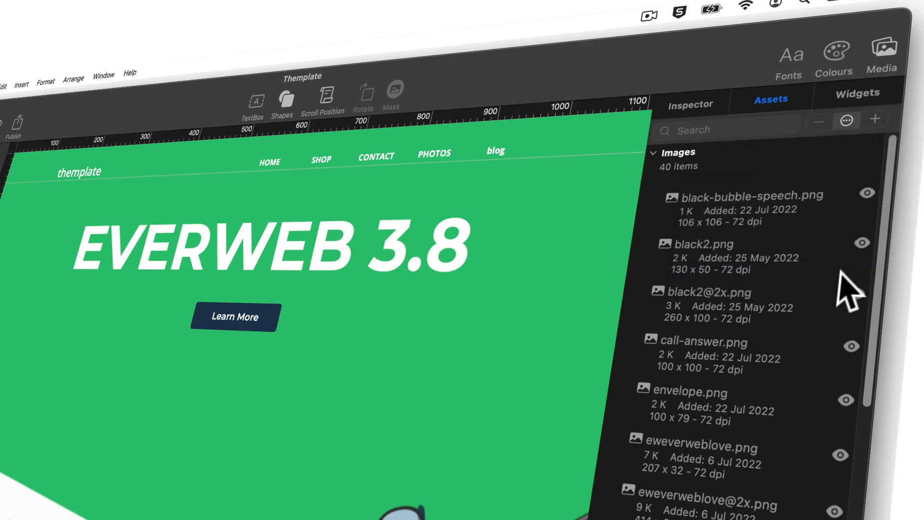
{"action": "left_click", "coordinate": [876, 121]}
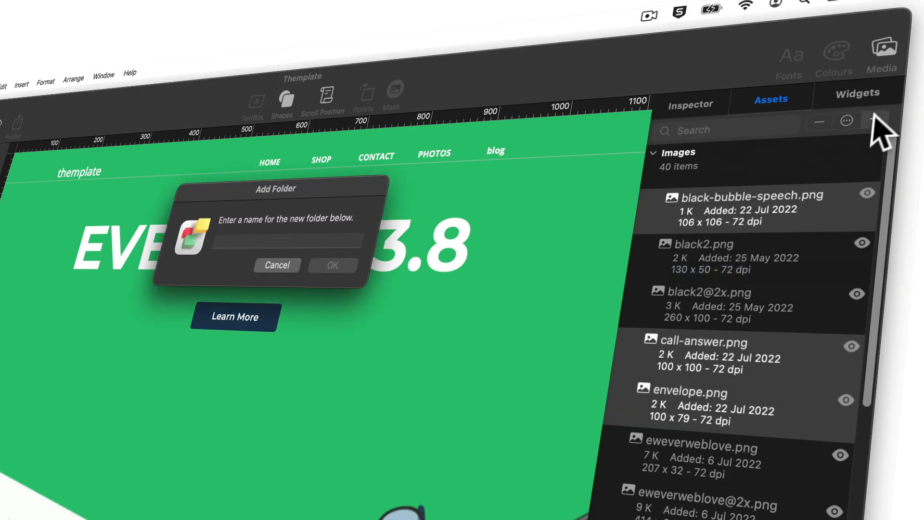
{"action": "type", "text": "Home Page Assets"}
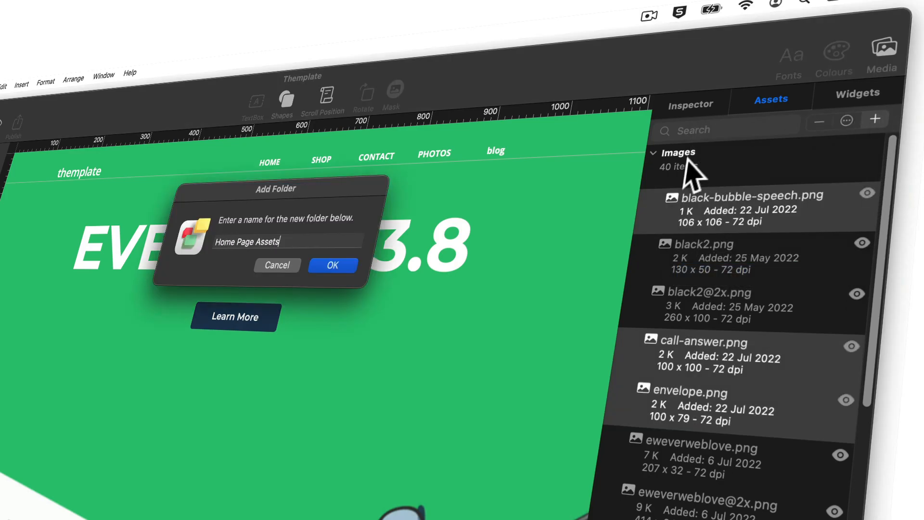
{"action": "left_click", "coordinate": [332, 265]}
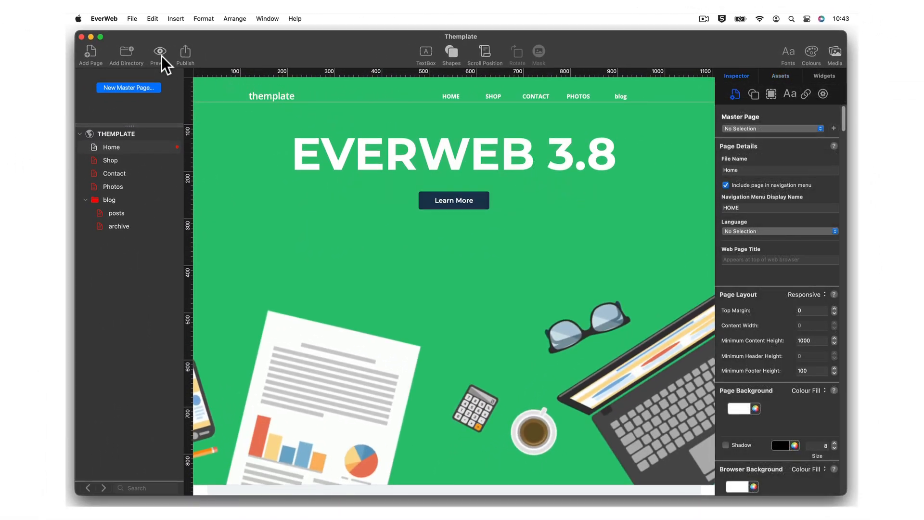
Step: Preview the Home page in Safari from the Preview browser list
{"action": "left_click", "coordinate": [160, 53]}
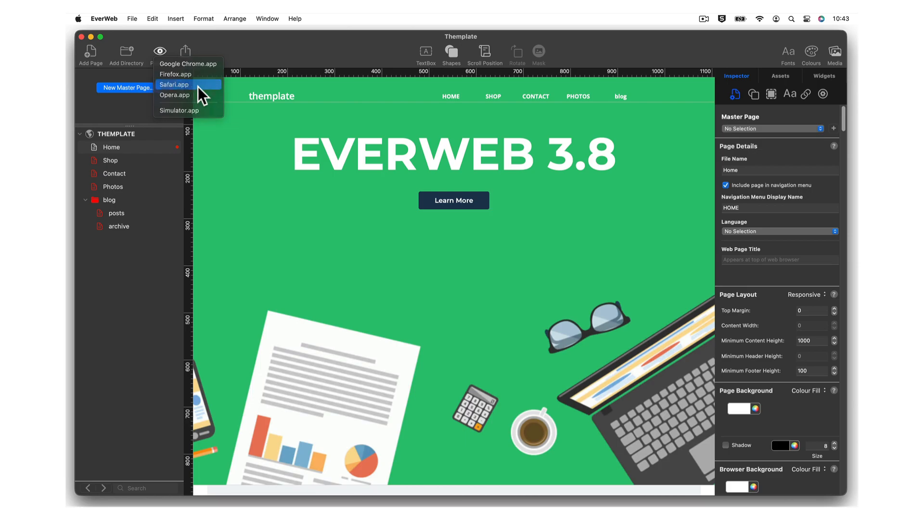
{"action": "left_click", "coordinate": [174, 84]}
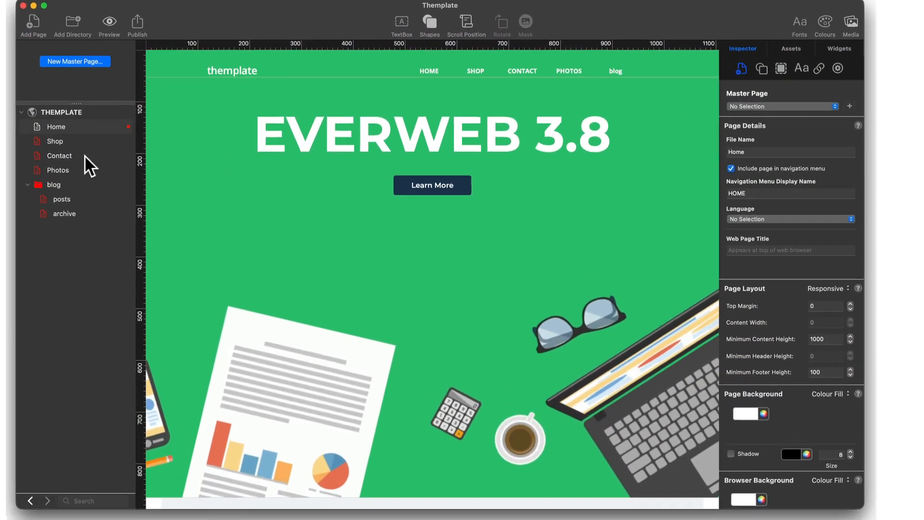
Step: Select the Contact page's contact form and show its widget settings in the Inspector
{"action": "left_click", "coordinate": [59, 155]}
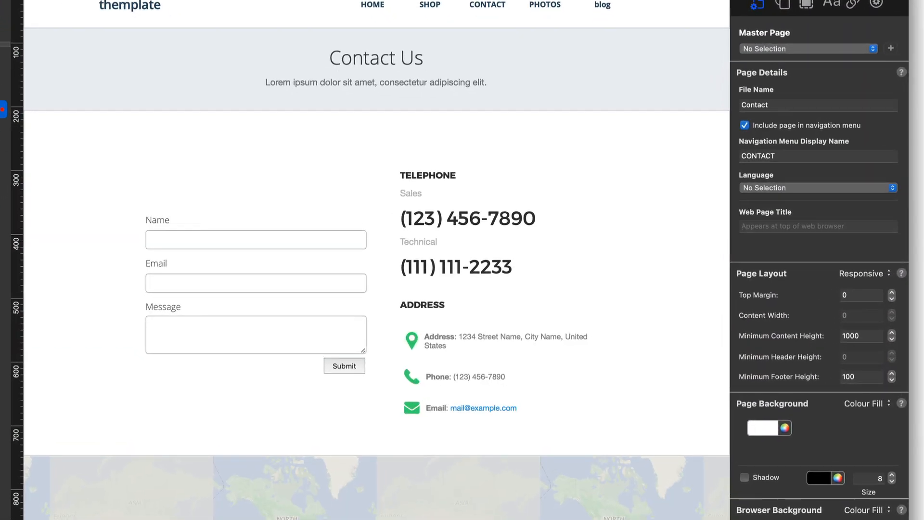
{"action": "left_click", "coordinate": [255, 289]}
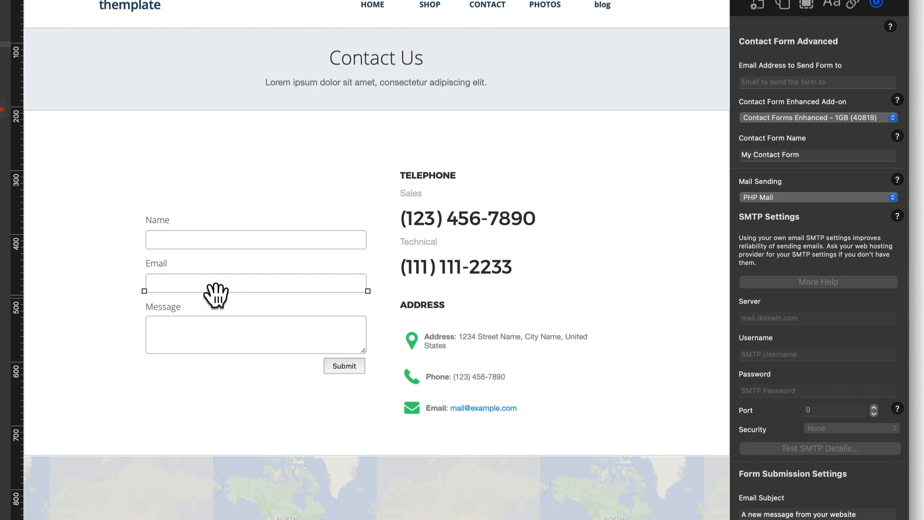
{"action": "mouse_move", "coordinate": [392, 250]}
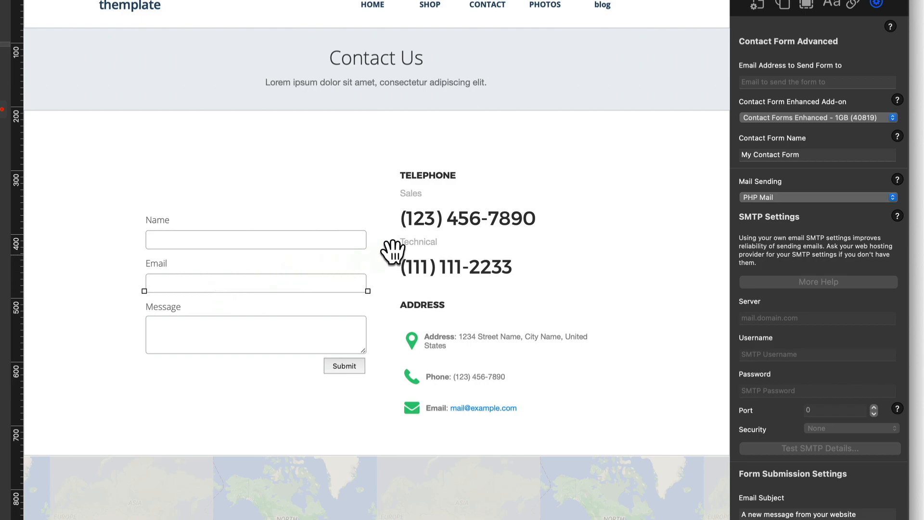
{"action": "left_click", "coordinate": [818, 197]}
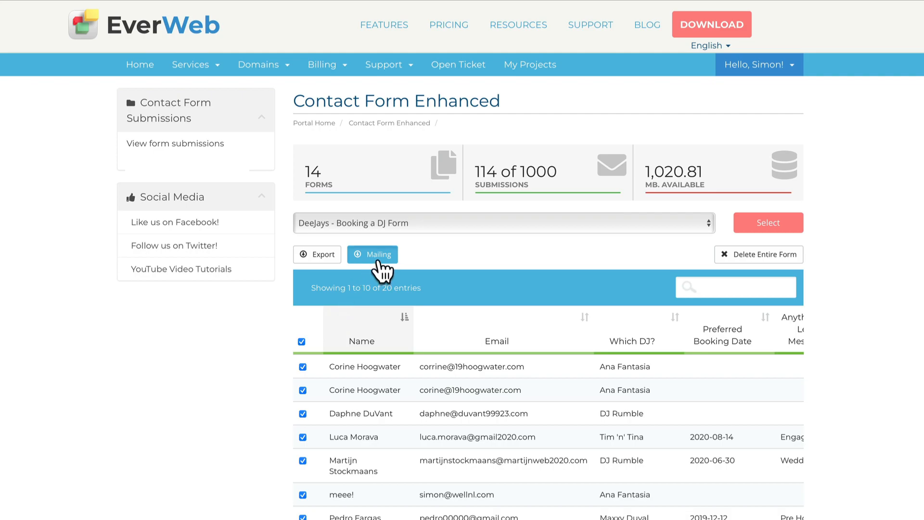
Step: Insert the Name tag with a 'Dear' greeting, then open EverWeb's blog posts page
{"action": "left_click", "coordinate": [372, 254]}
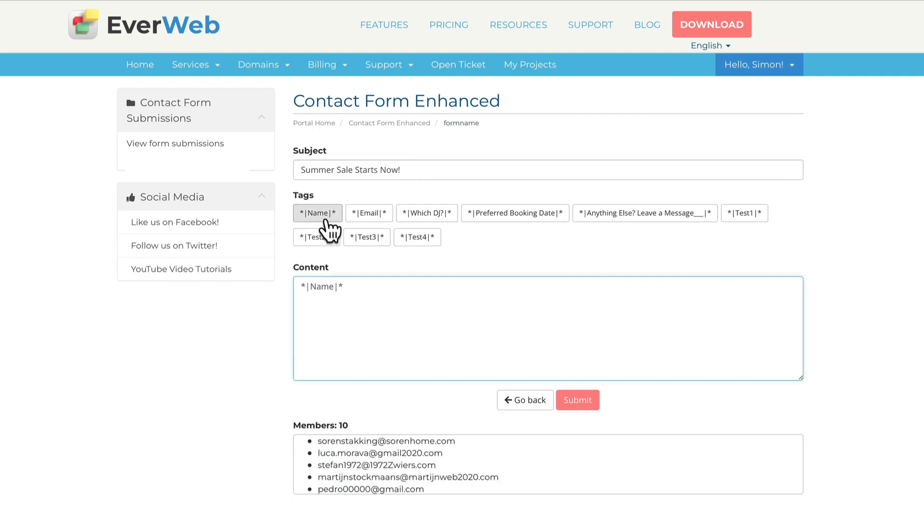
{"action": "type", "text": "Dear"}
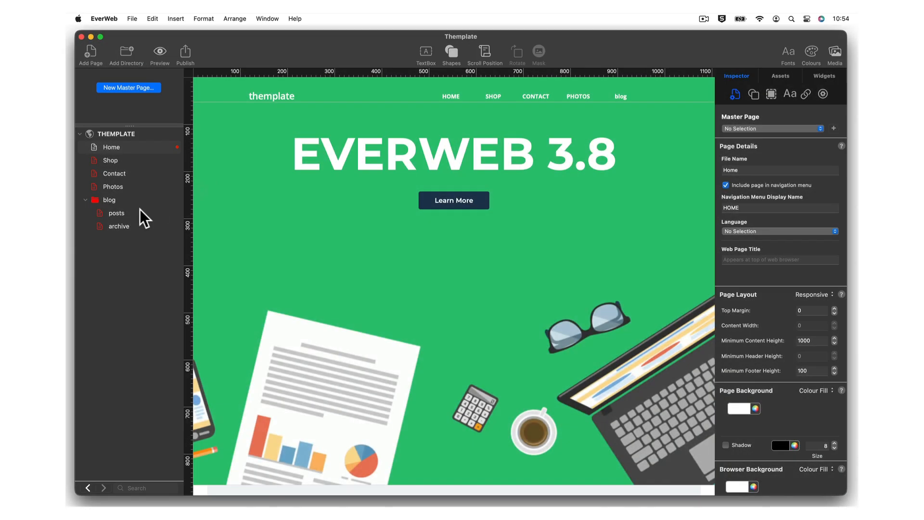
{"action": "left_click", "coordinate": [116, 212]}
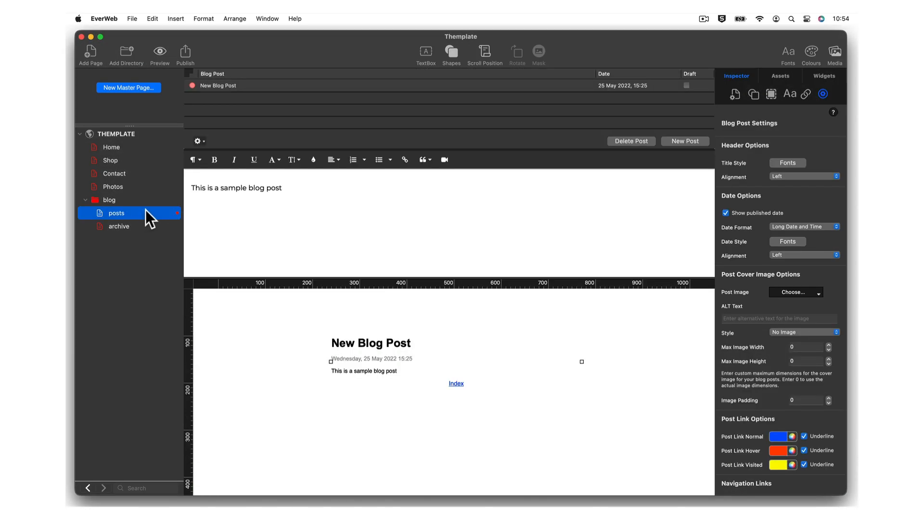